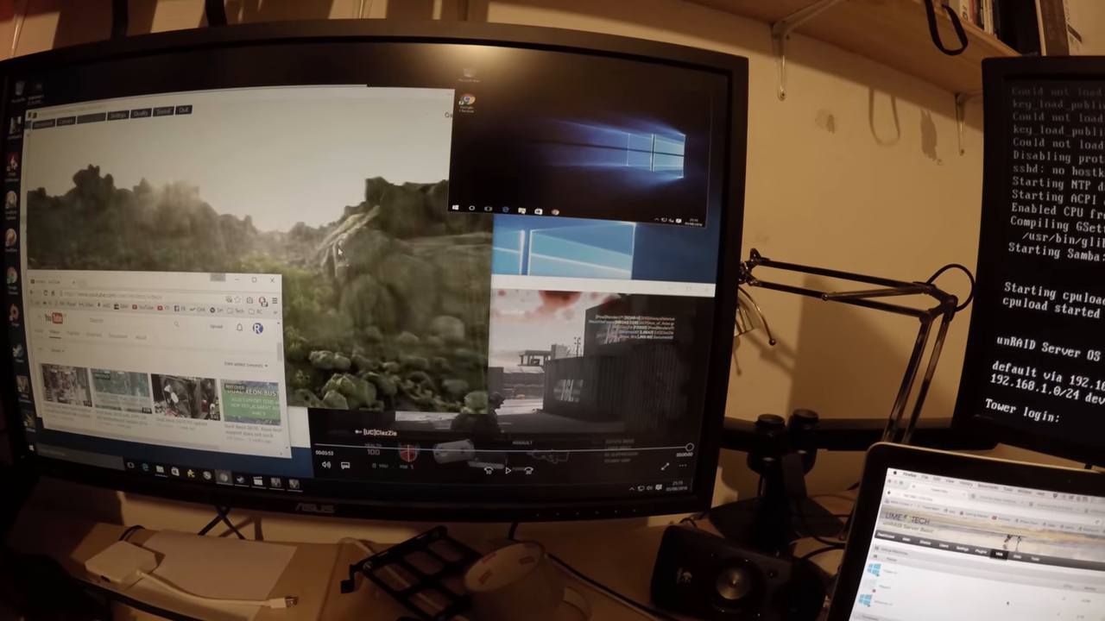
Launch CPUID HWMonitor and approve the User Account Control prompt to view GPU temperatures.
{"action": "left_click", "coordinate": [455, 207]}
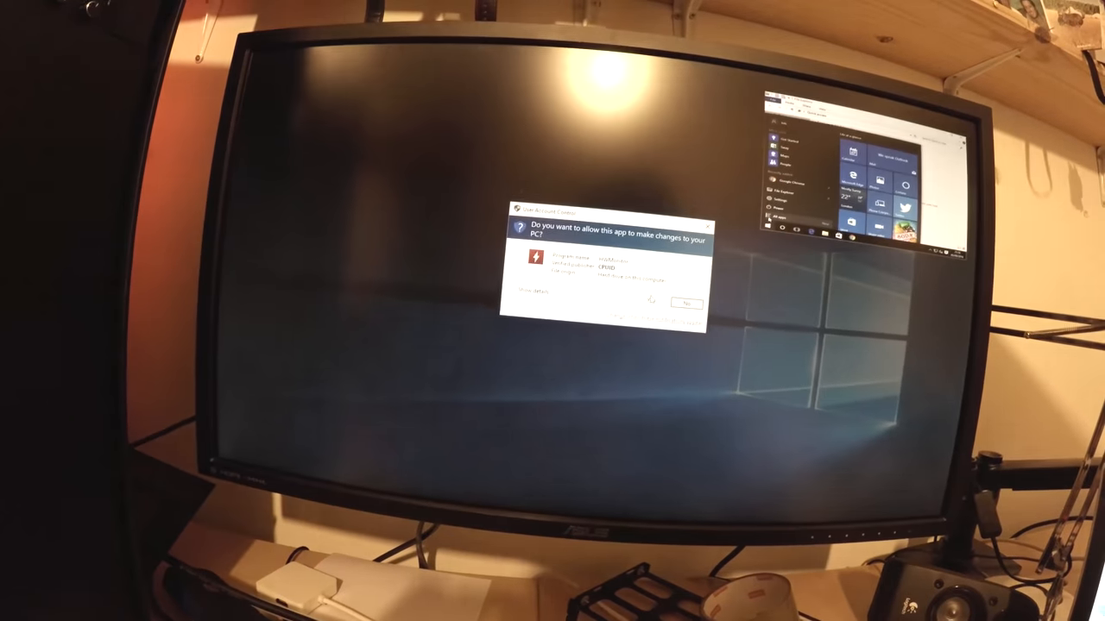
{"action": "left_click", "coordinate": [686, 303]}
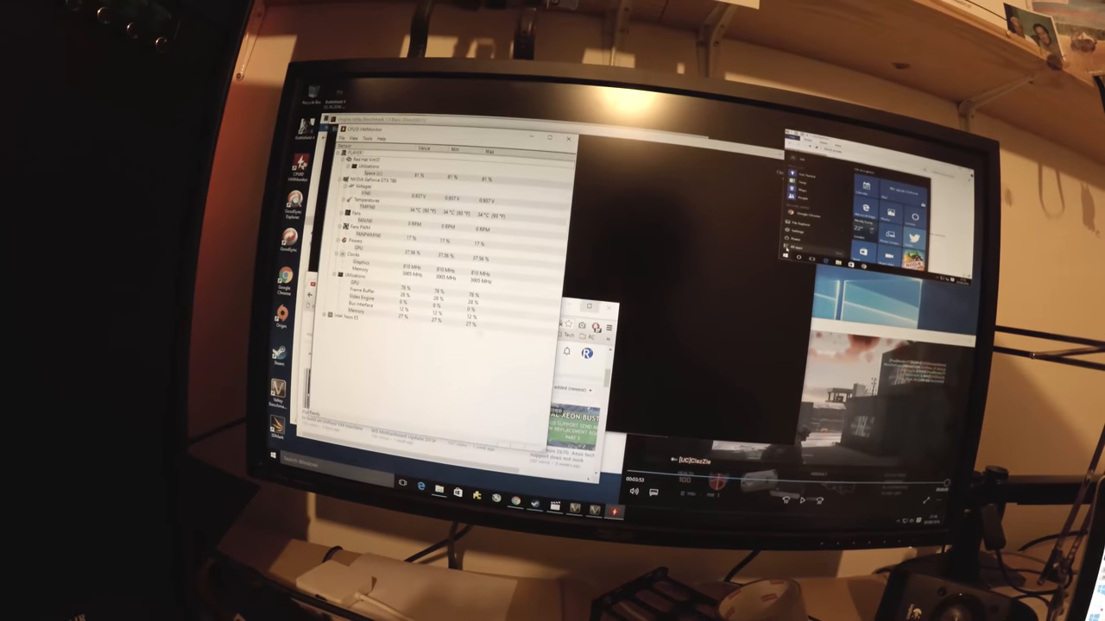